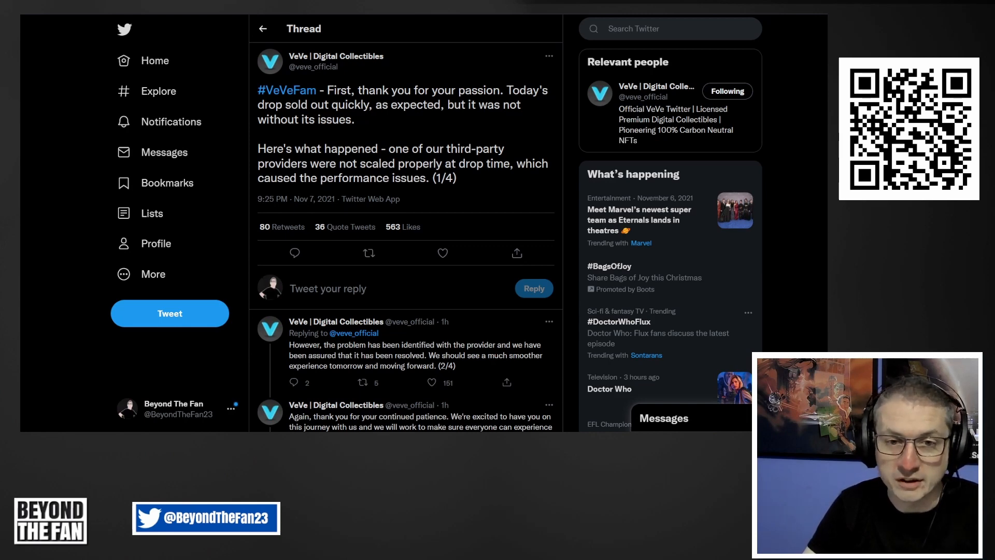
Read through the Simpsons drop details on Medium and continue to the Pixar Golden Moments article
scroll(down, 3)
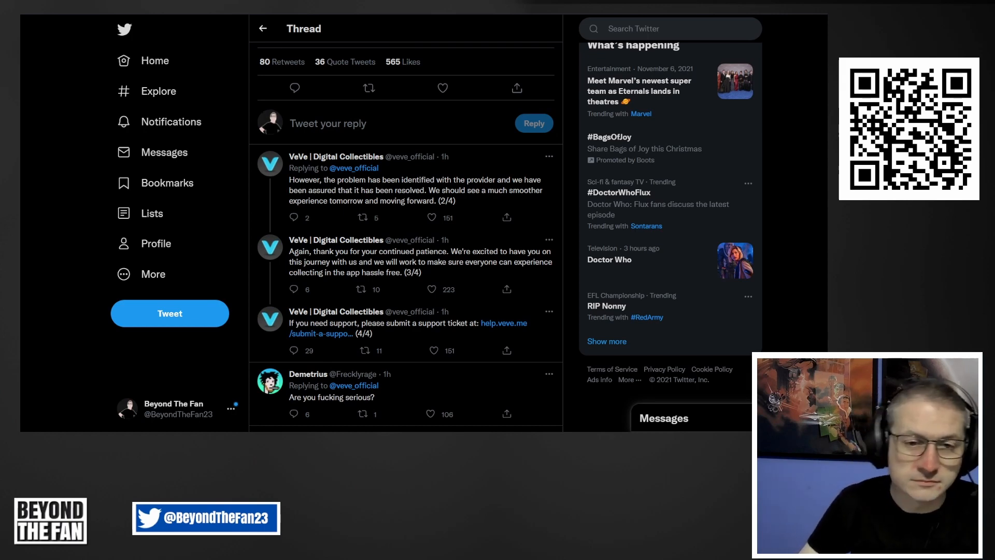
scroll(up, 3)
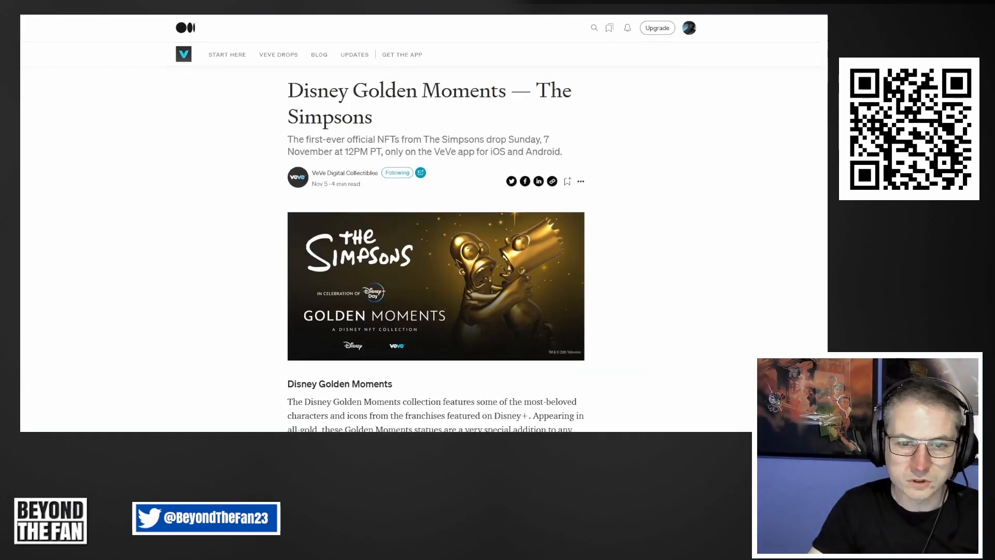
scroll(down, 3)
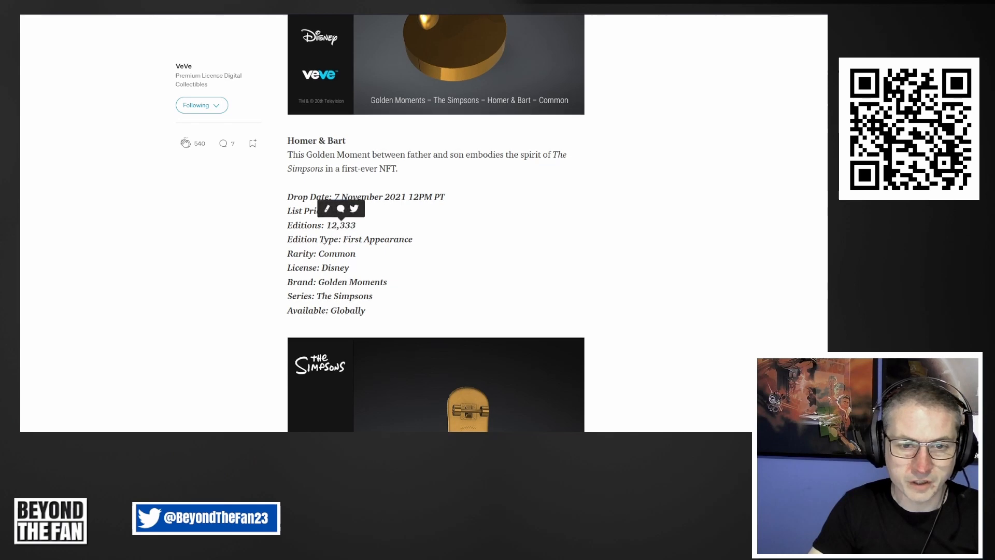
scroll(down, 3)
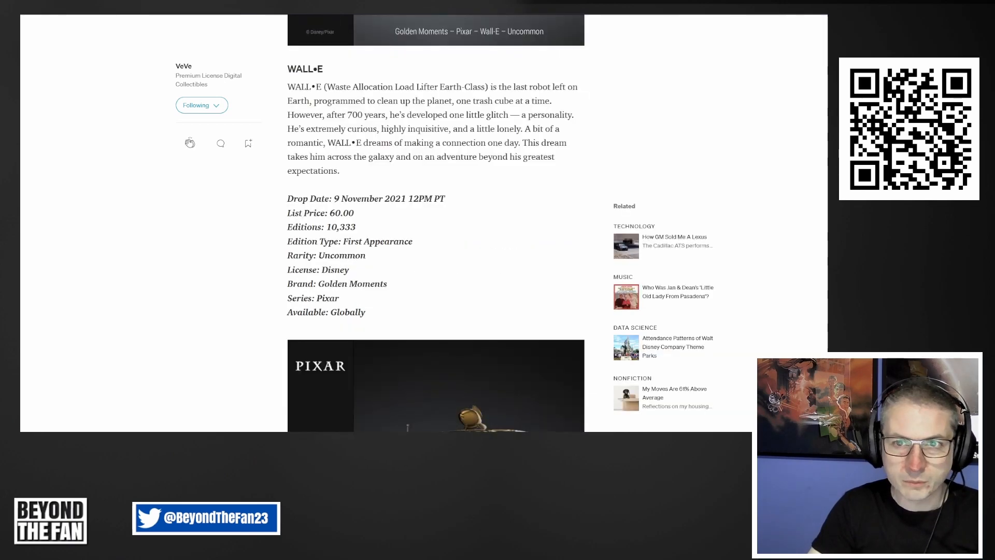
scroll(down, 3)
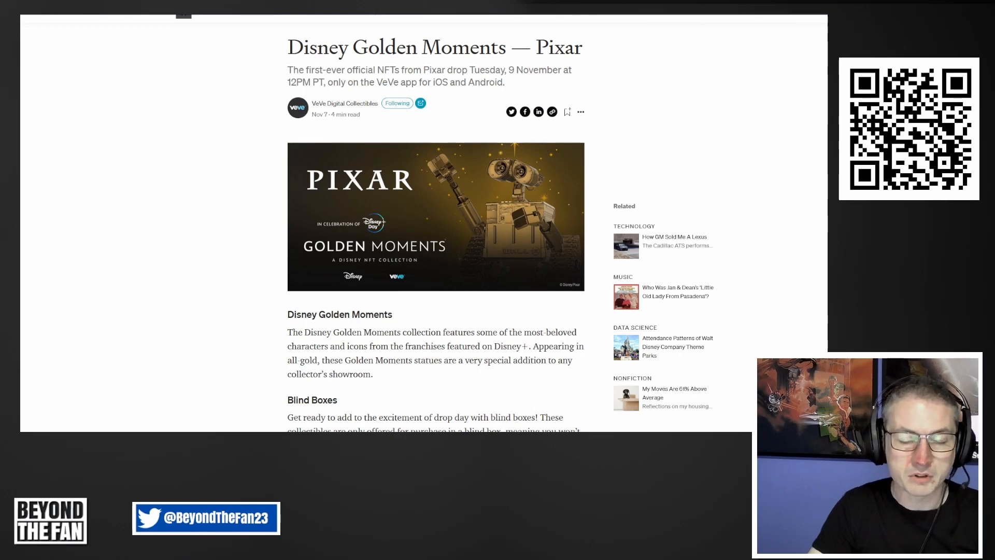
scroll(down, 3)
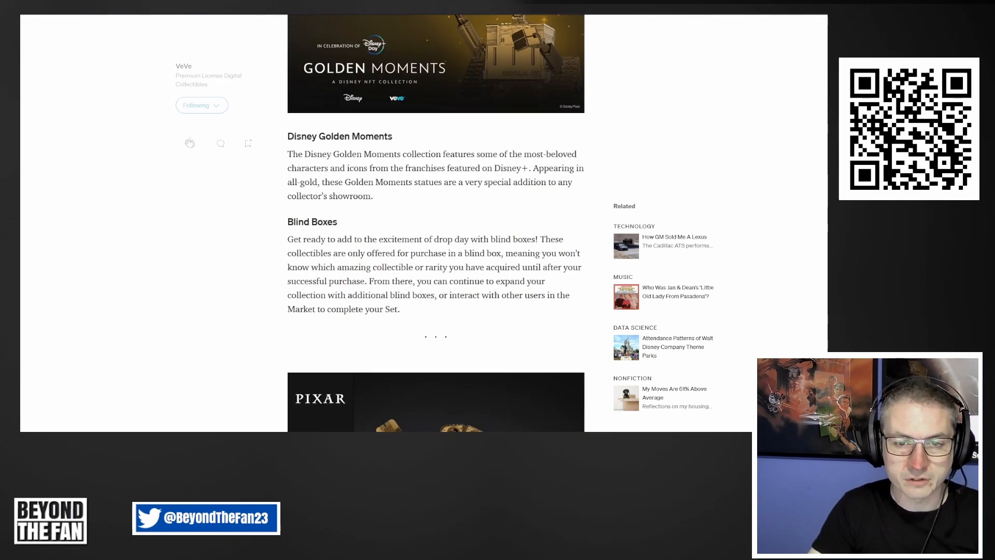
scroll(down, 3)
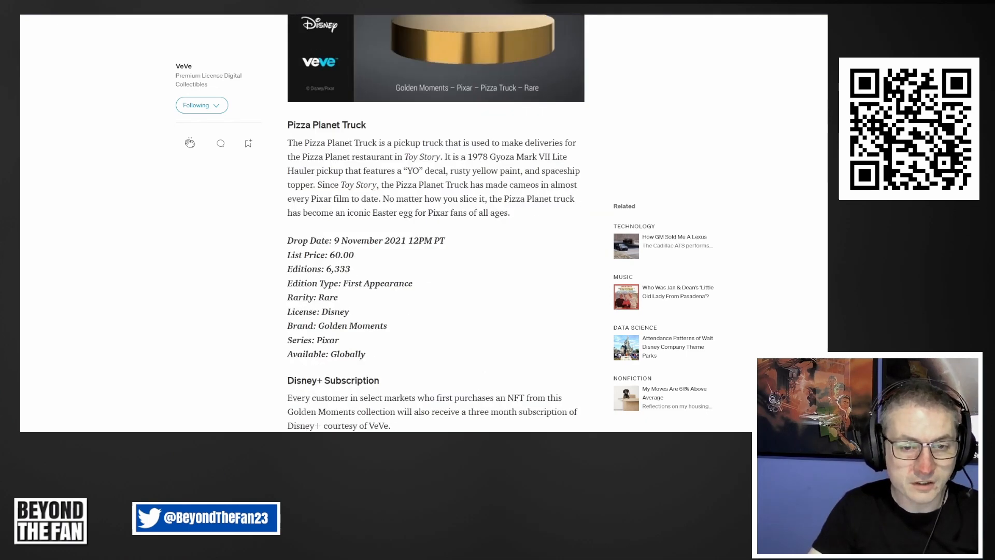
scroll(down, 3)
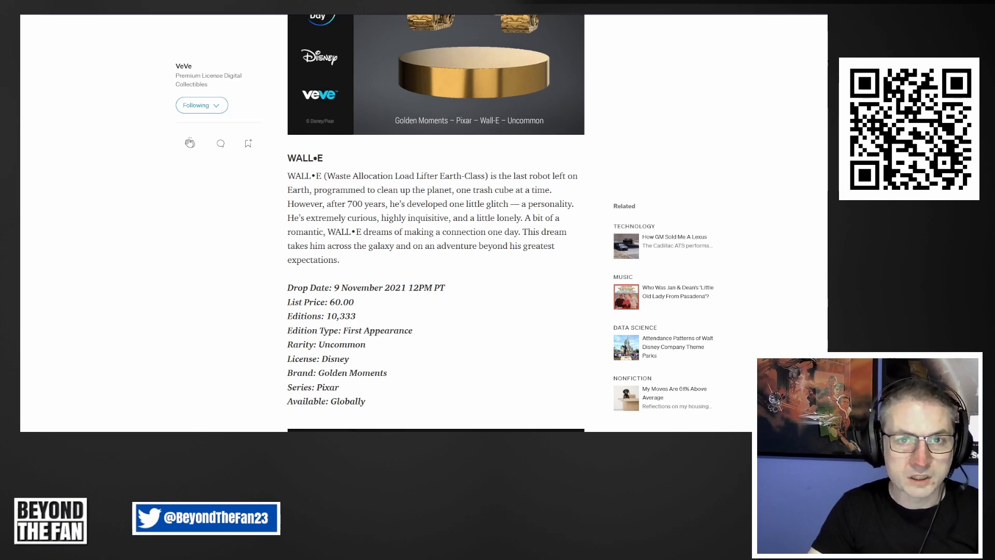
scroll(down, 3)
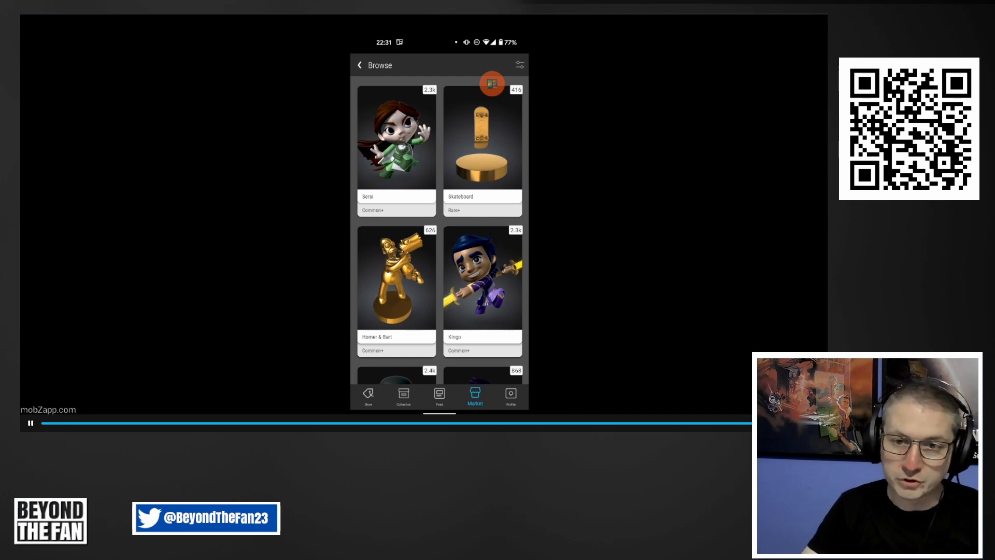
Select Homer & Bart in the Market grid and view an owned edition's floor price, price paid and edition details
click(395, 278)
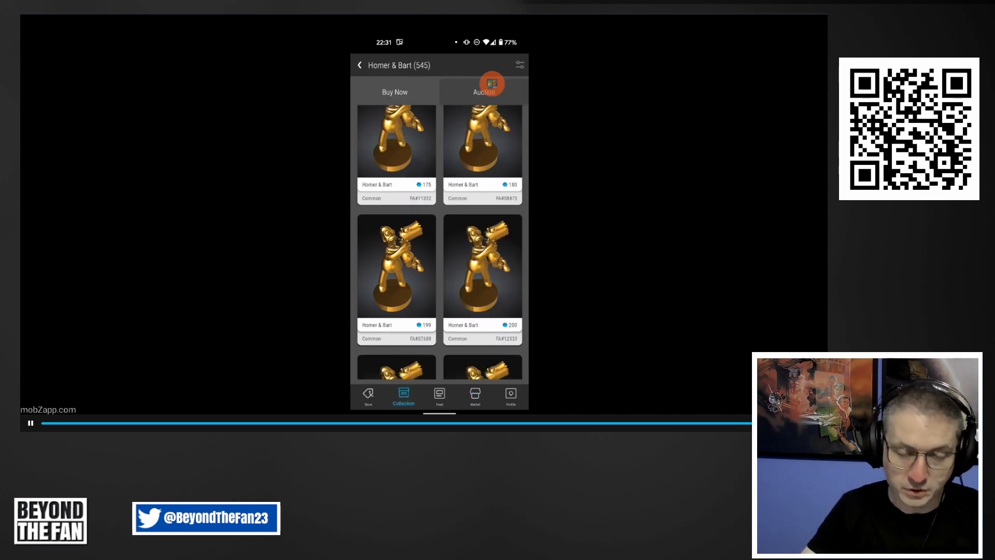
click(360, 65)
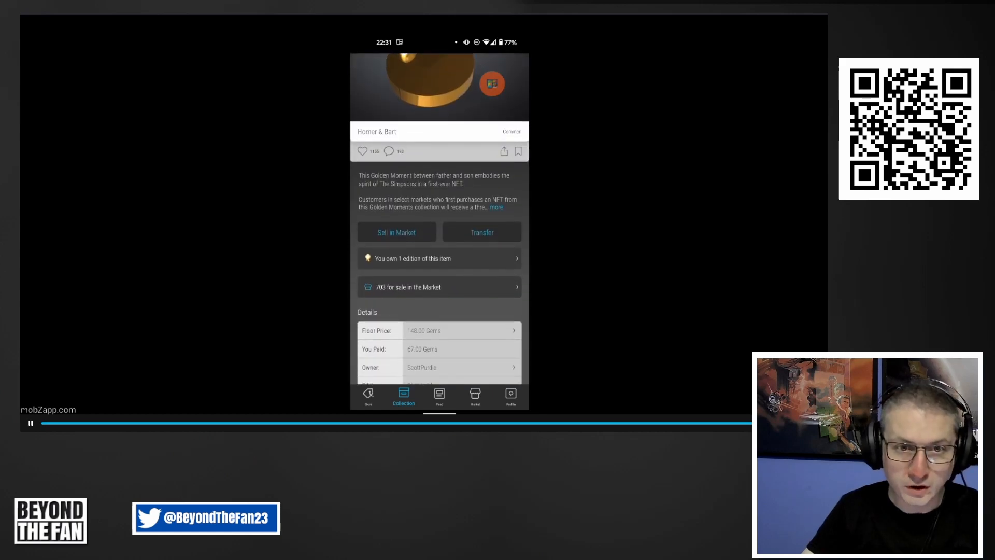
scroll(down, 3)
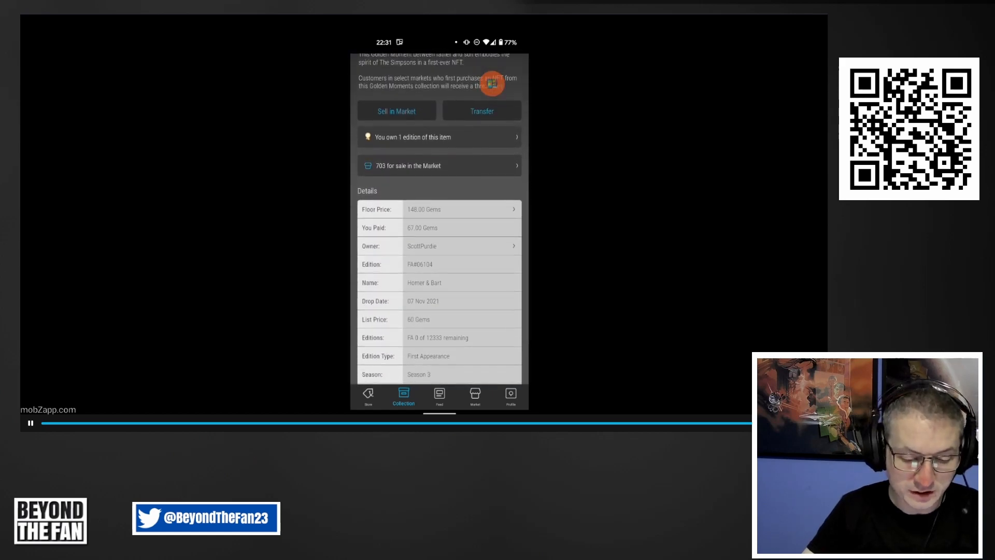
scroll(down, 3)
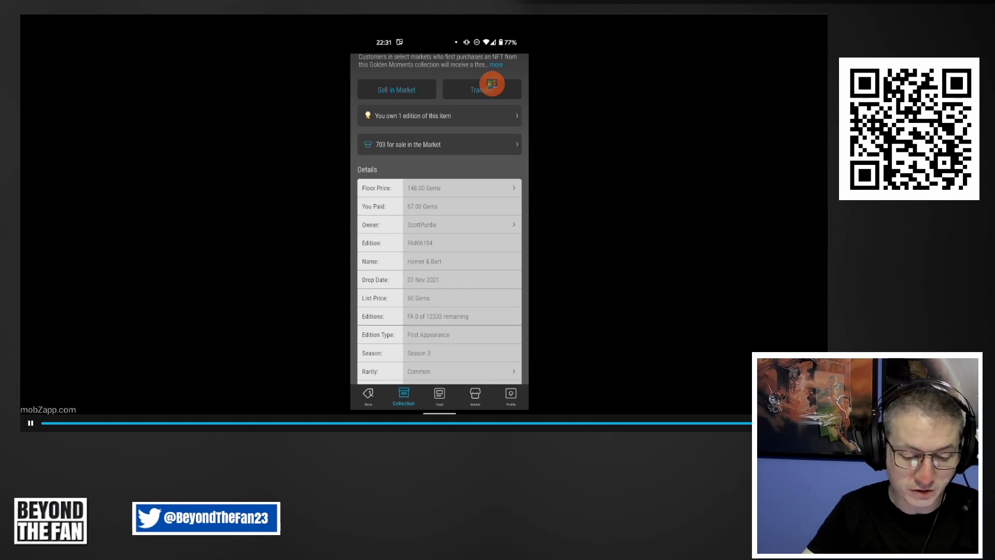